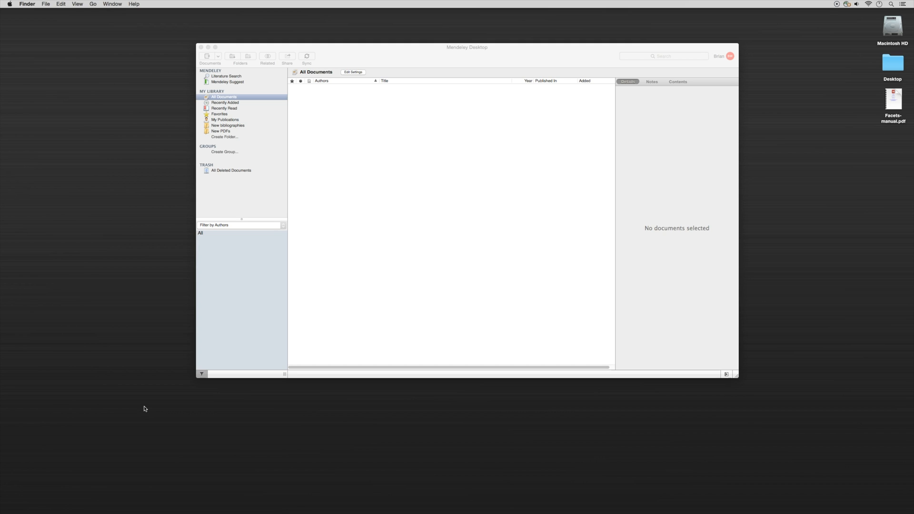
Show the Add Documents options from the toolbar dropdown.
{"action": "left_click", "coordinate": [219, 56]}
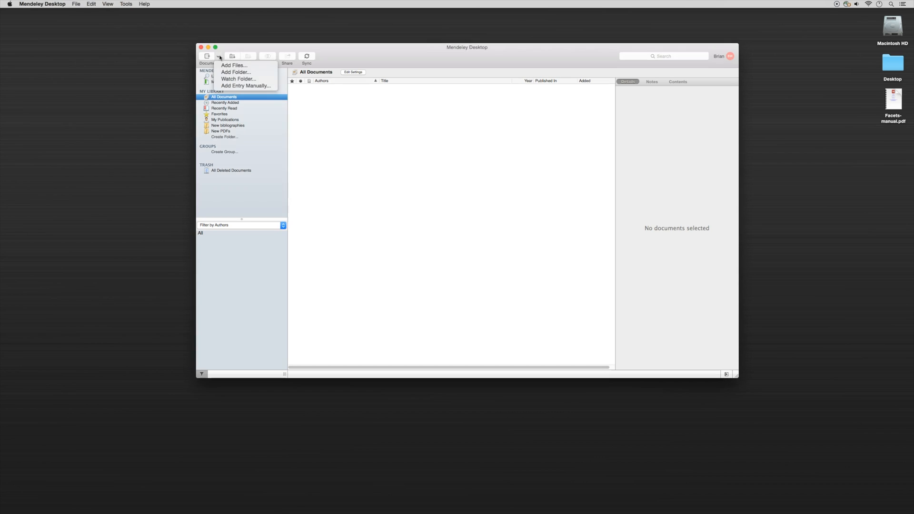
{"action": "mouse_move", "coordinate": [245, 86]}
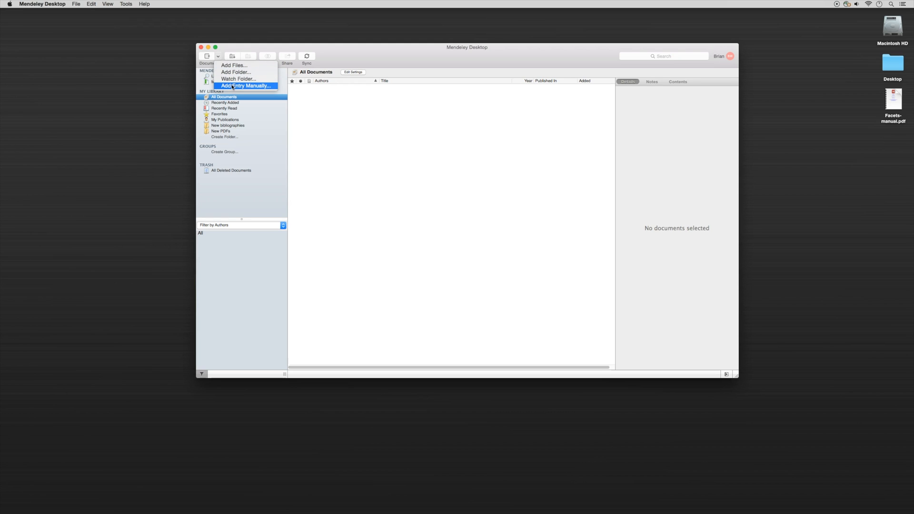
Start a manual entry via Add Entry Manually and set its type to Computer Program.
{"action": "left_click", "coordinate": [246, 85]}
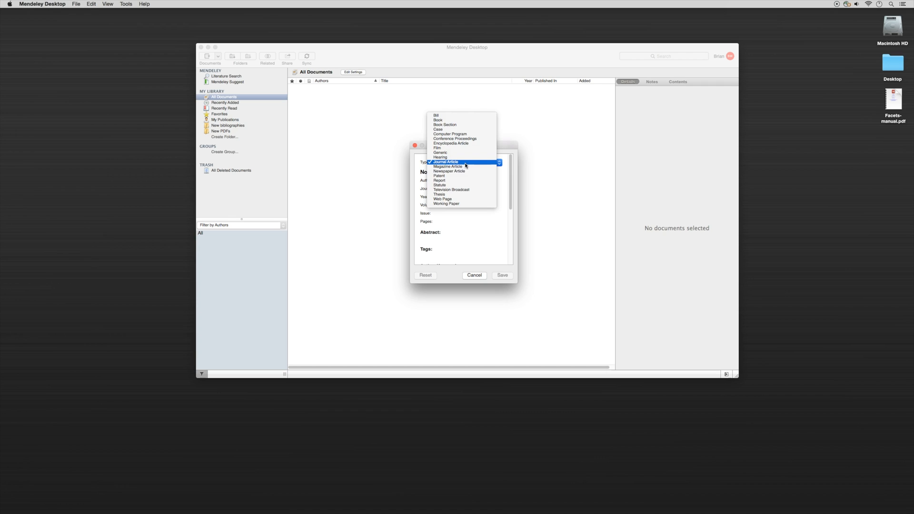
{"action": "mouse_move", "coordinate": [442, 199]}
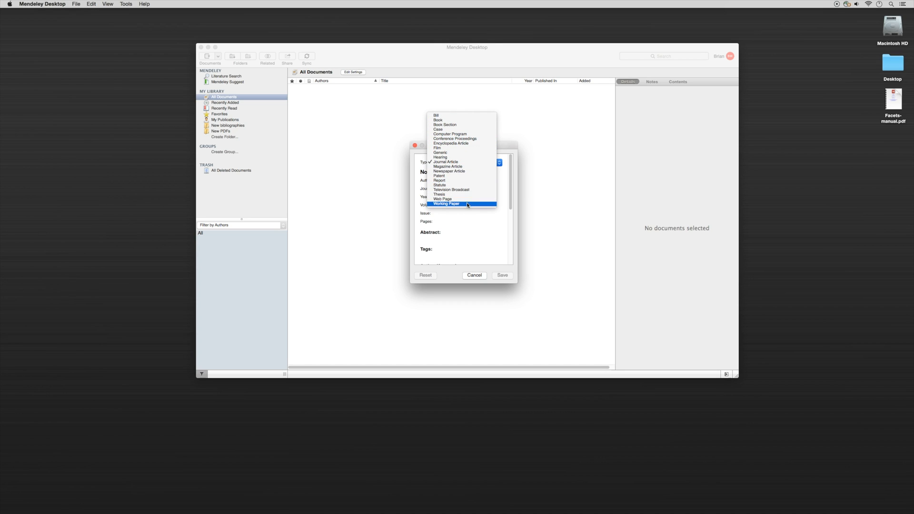
{"action": "mouse_move", "coordinate": [419, 137]}
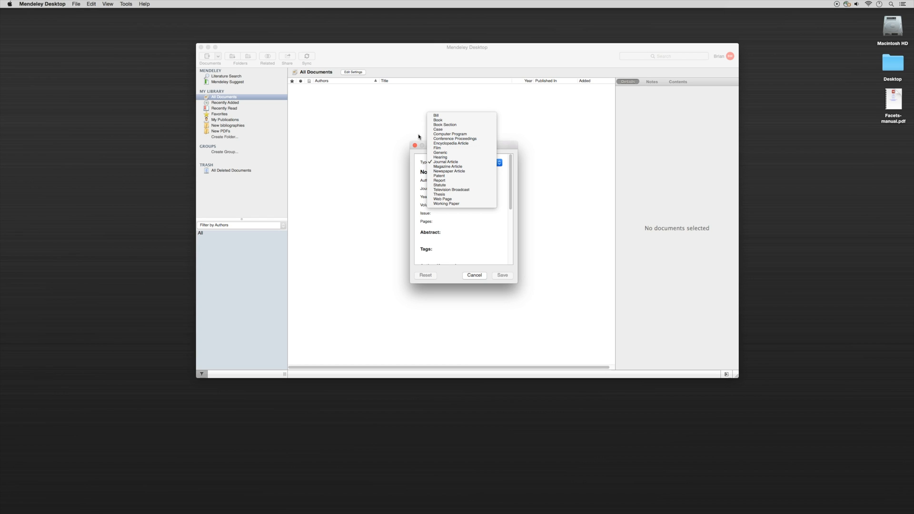
{"action": "mouse_move", "coordinate": [451, 134]}
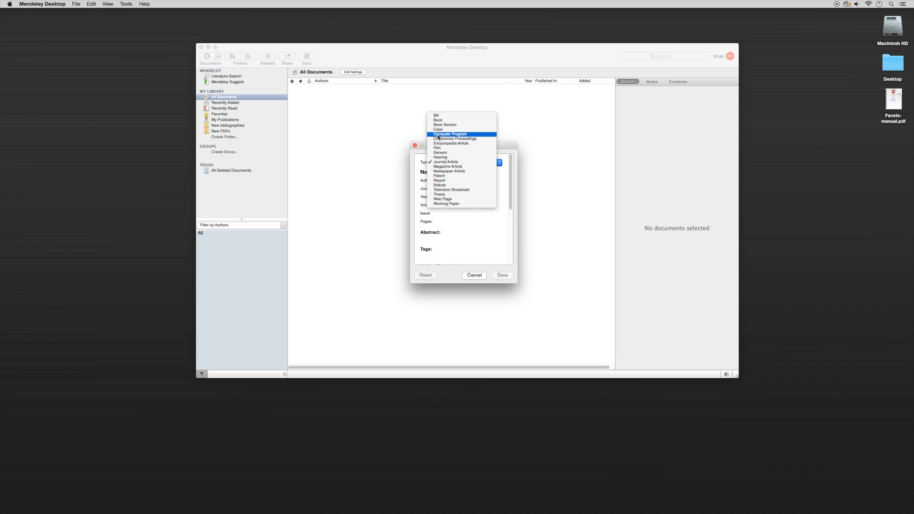
{"action": "left_click", "coordinate": [451, 135]}
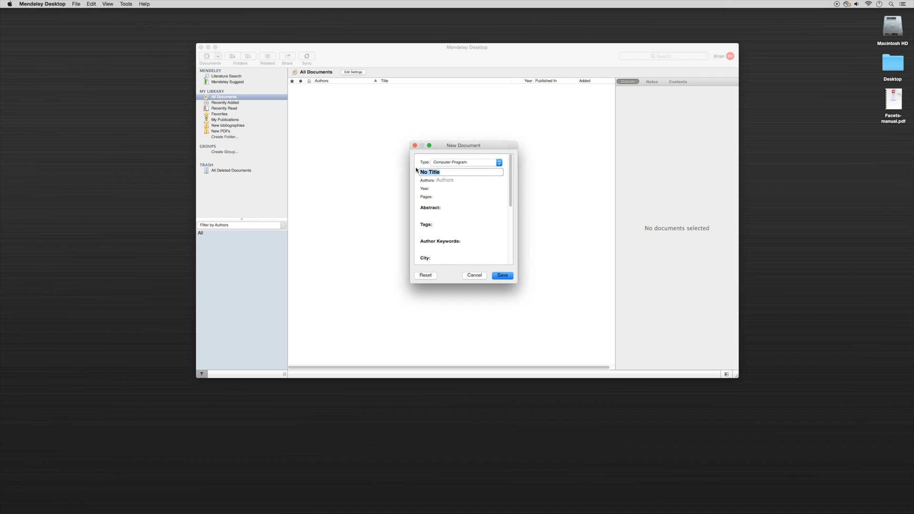
Enter title Facets and author Linacre, J, with year 2014.
{"action": "type", "text": "Facets"}
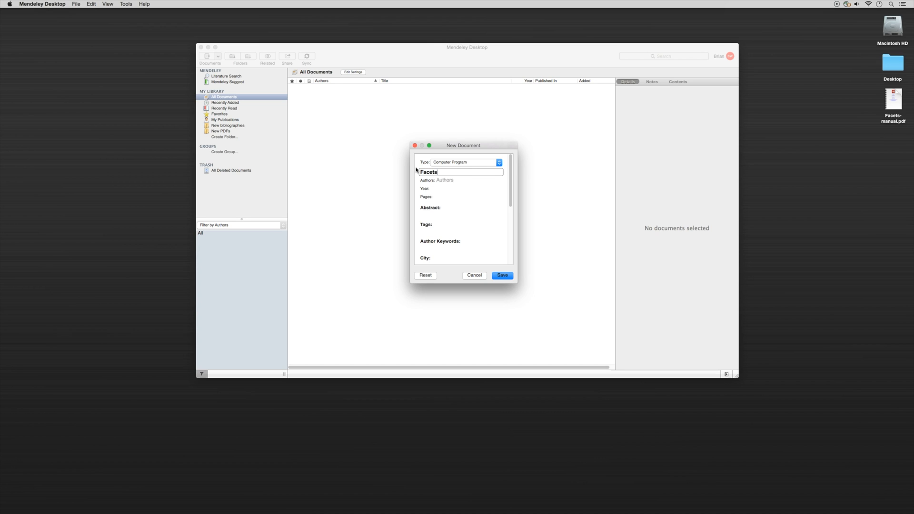
{"action": "left_click", "coordinate": [469, 179]}
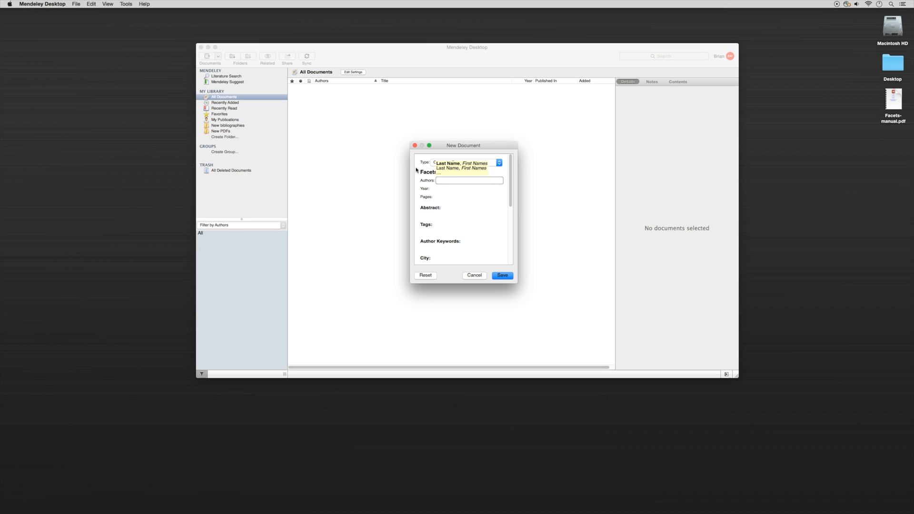
{"action": "type", "text": "Linacre, J"}
{"action": "left_click", "coordinate": [470, 188]}
{"action": "type", "text": "2014"}
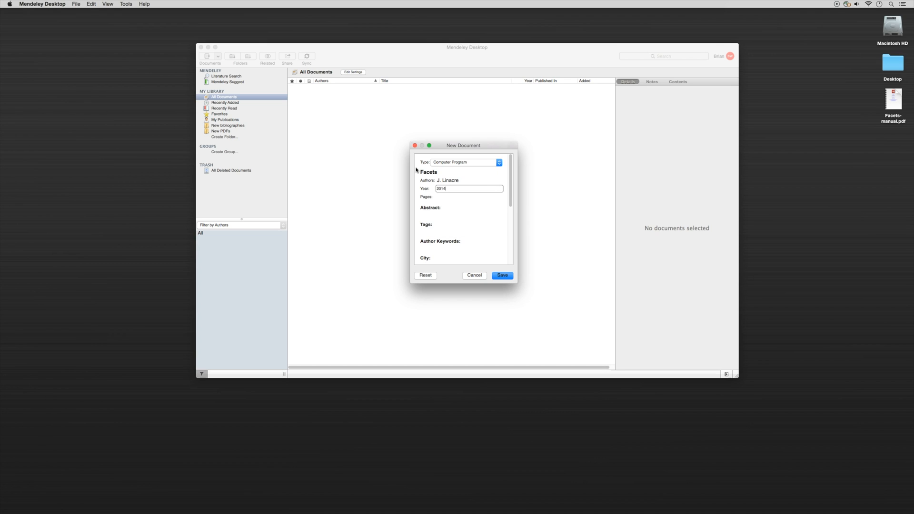
{"action": "mouse_move", "coordinate": [434, 222]}
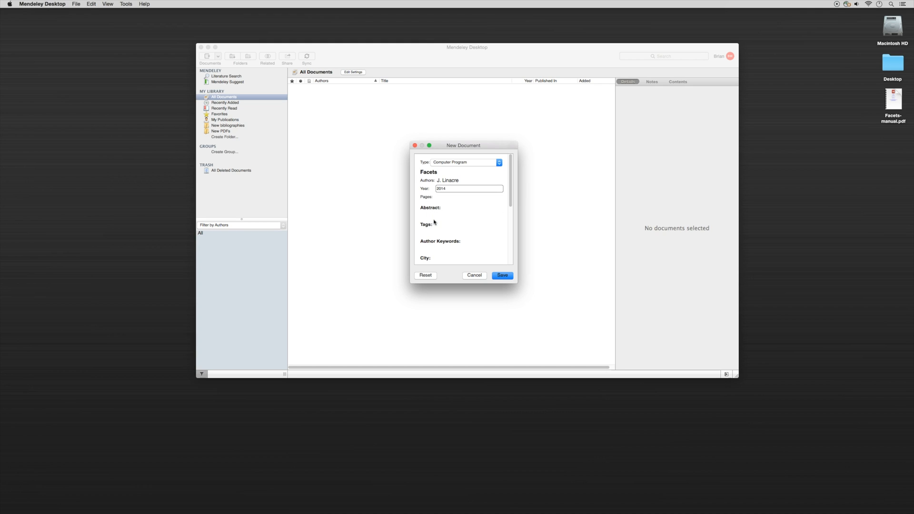
{"action": "scroll", "scroll_direction": "down", "scroll_amount": 3}
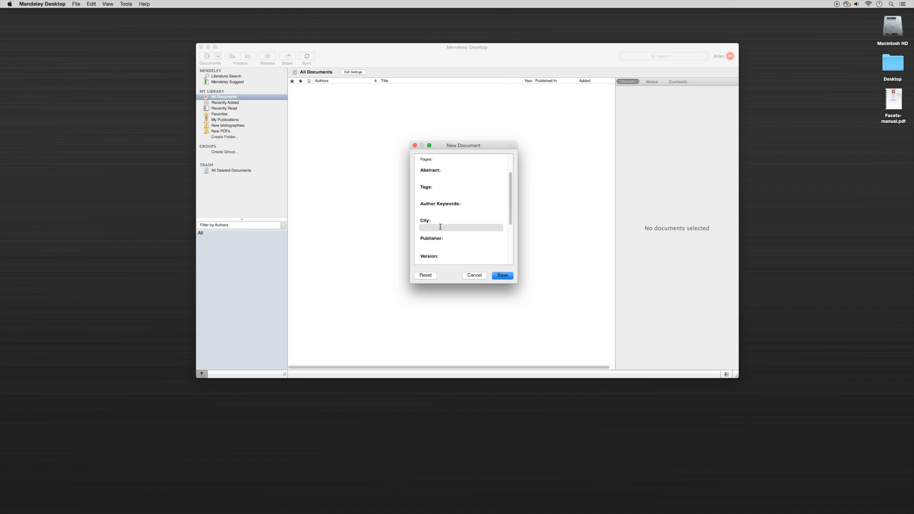
{"action": "type", "text": "Chicago, IL"}
{"action": "left_click", "coordinate": [460, 244]}
{"action": "type", "text": "MESA Press"}
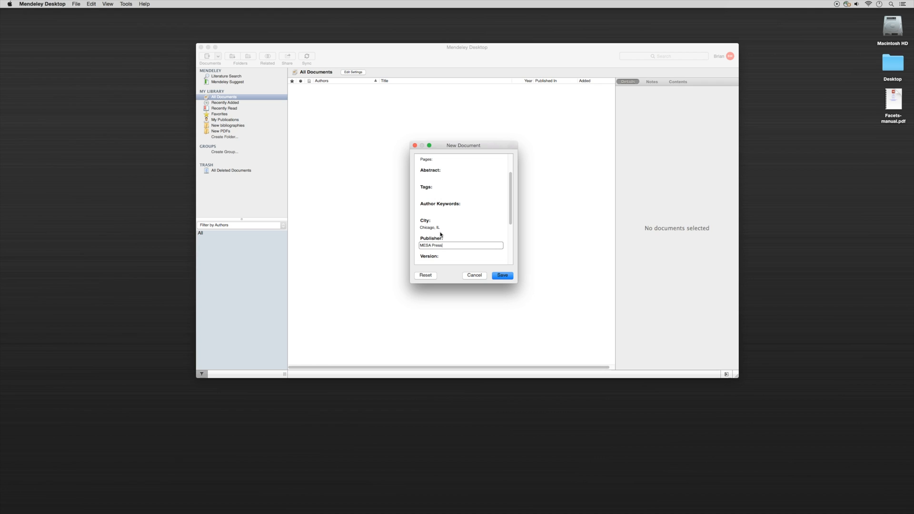
{"action": "scroll", "scroll_direction": "down", "scroll_amount": 3}
{"action": "type", "text": "3.71.1"}
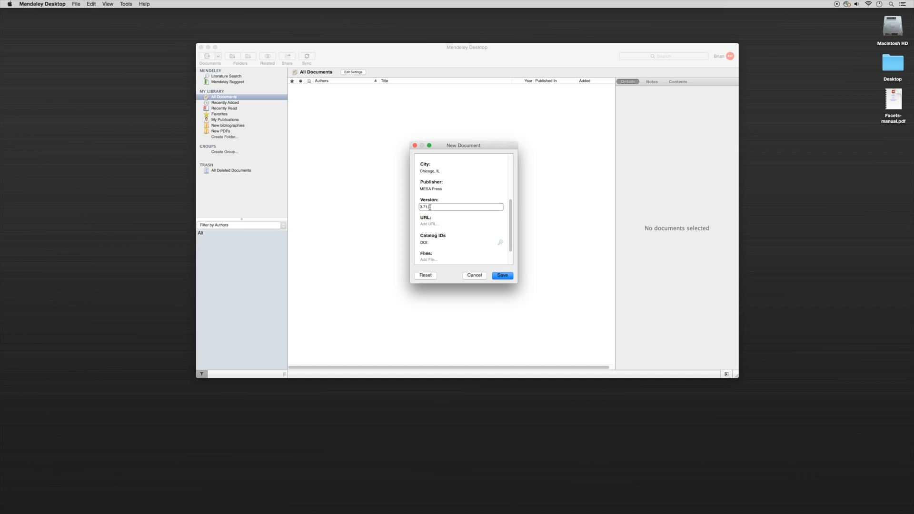
{"action": "left_click", "coordinate": [461, 225]}
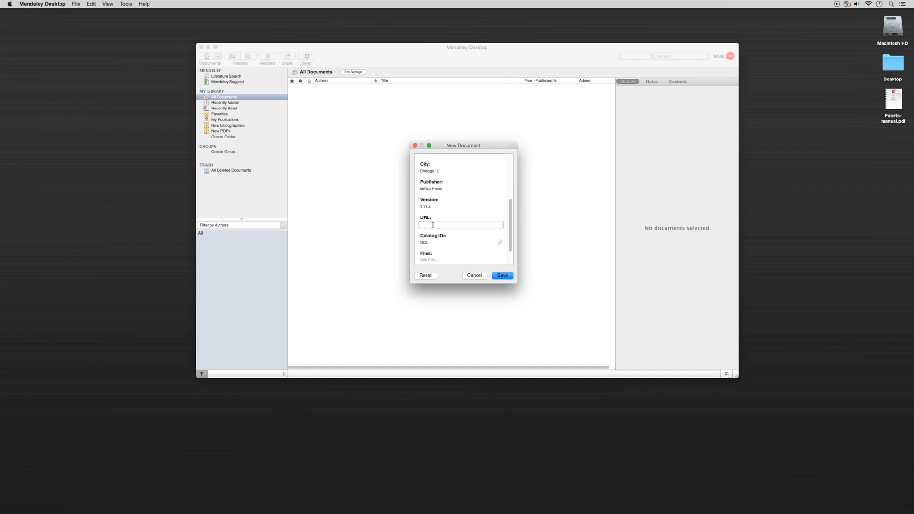
{"action": "type", "text": "http://www.winsteps.com/facets.html"}
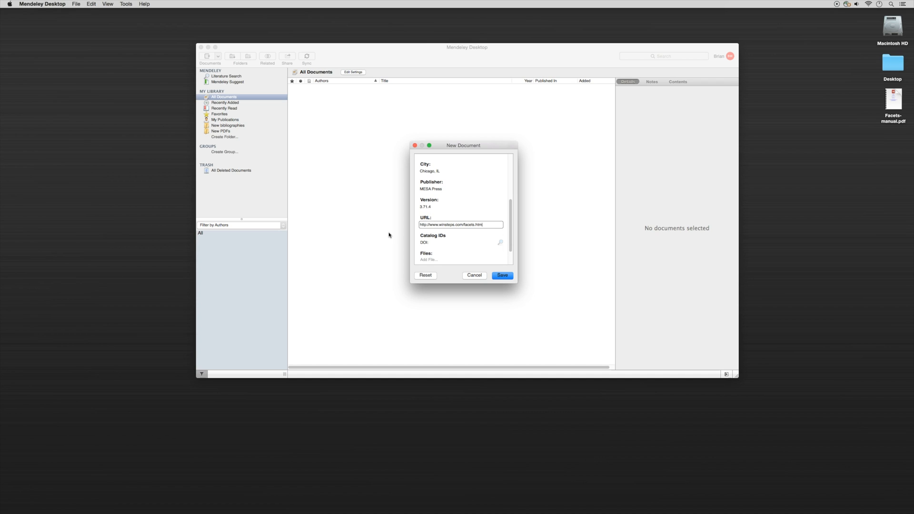
{"action": "mouse_move", "coordinate": [394, 238]}
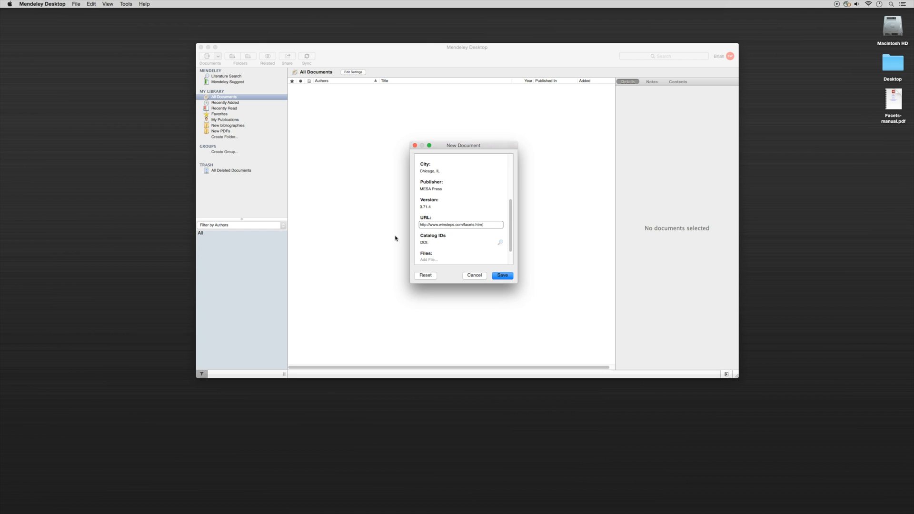
{"action": "mouse_move", "coordinate": [427, 267]}
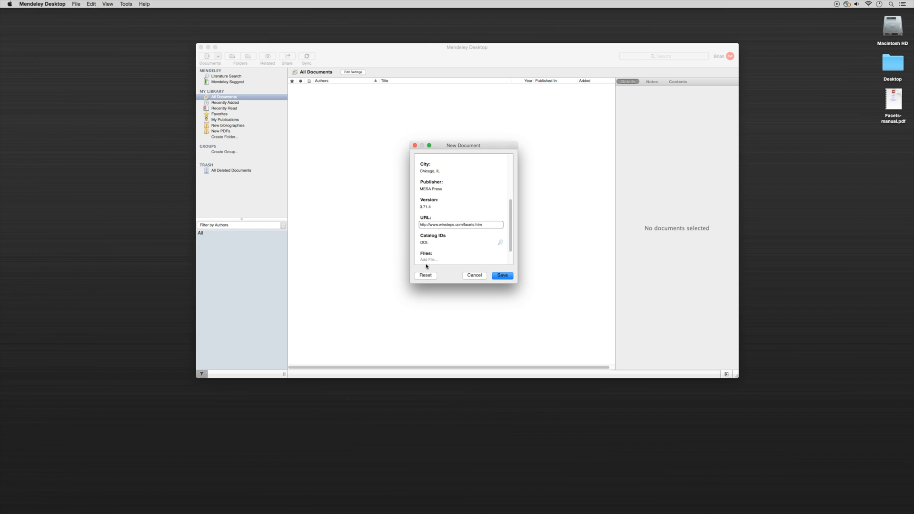
Attach Facets-manual.pdf from the Desktop and save the reference to the library.
{"action": "scroll", "scroll_direction": "down", "scroll_amount": 3}
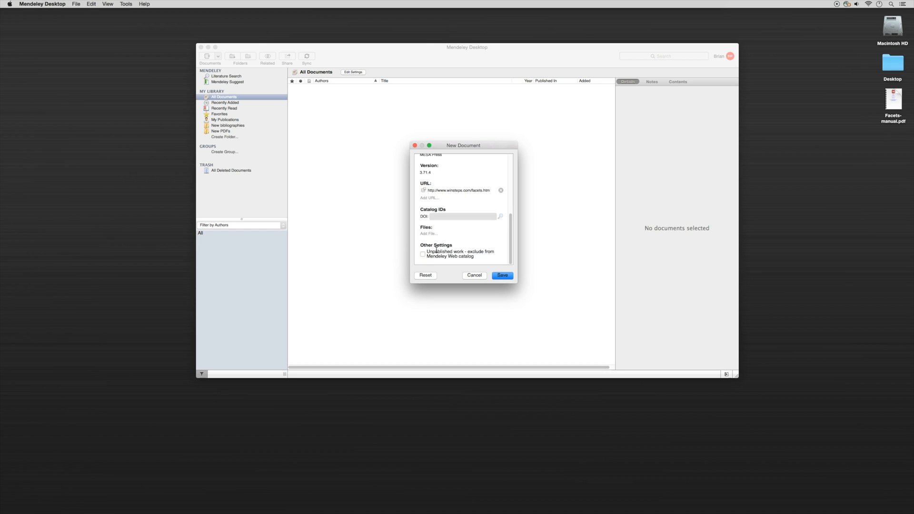
{"action": "left_click", "coordinate": [429, 234]}
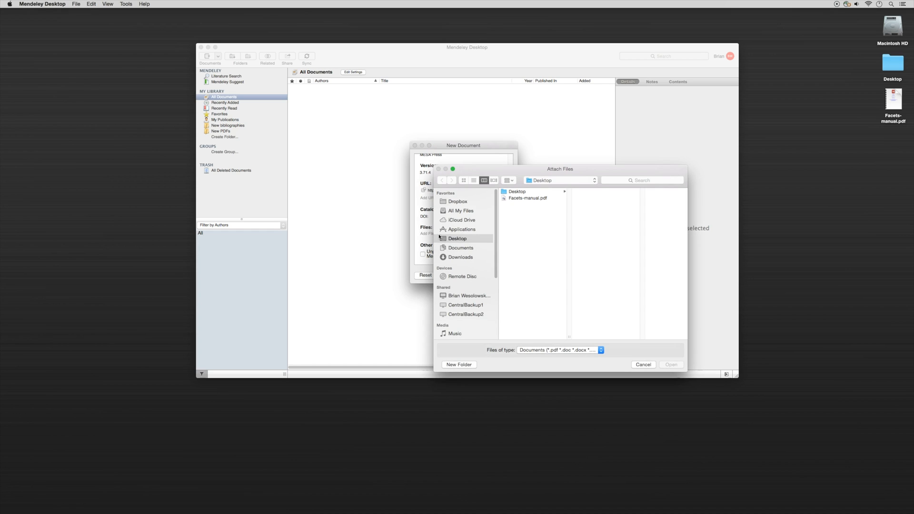
{"action": "mouse_move", "coordinate": [516, 201]}
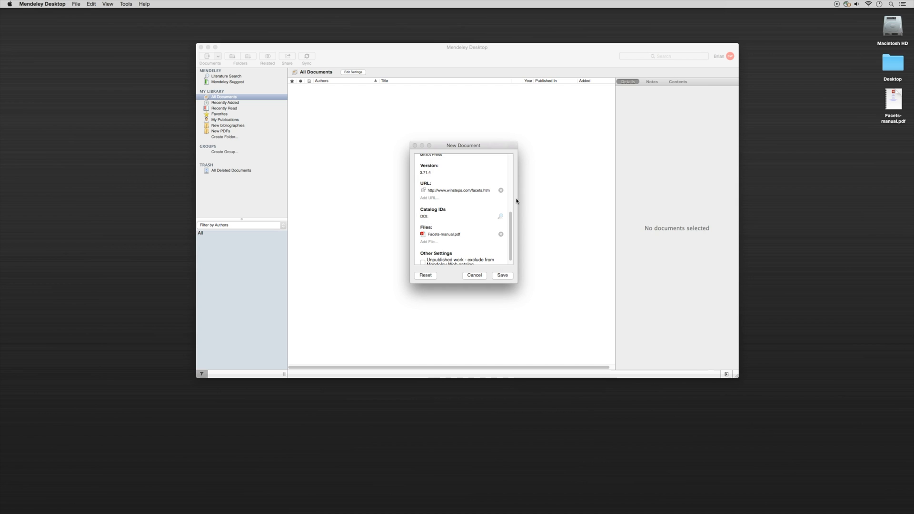
{"action": "left_click", "coordinate": [501, 274]}
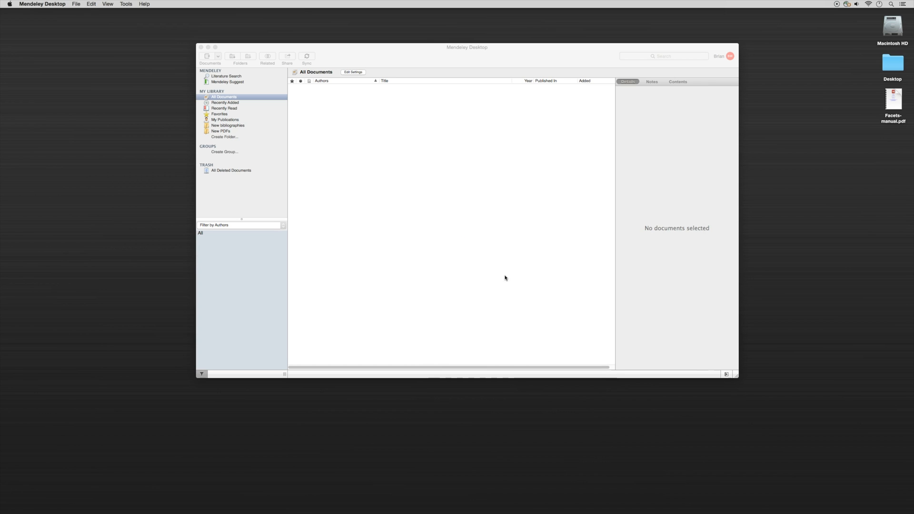